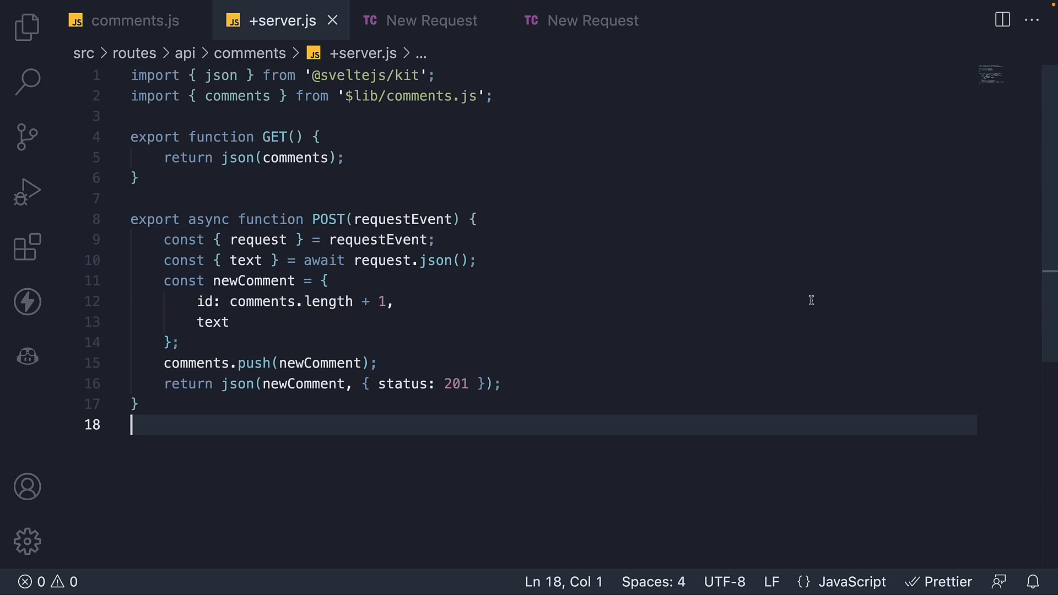
{"action": "mouse_move", "coordinate": [550, 102]}
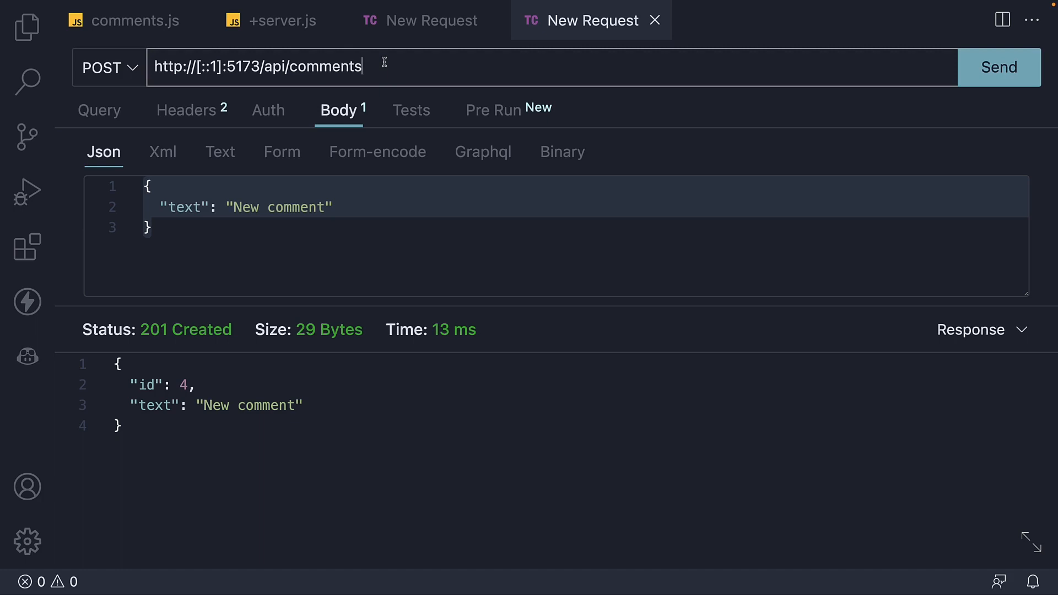
{"action": "mouse_move", "coordinate": [388, 63]}
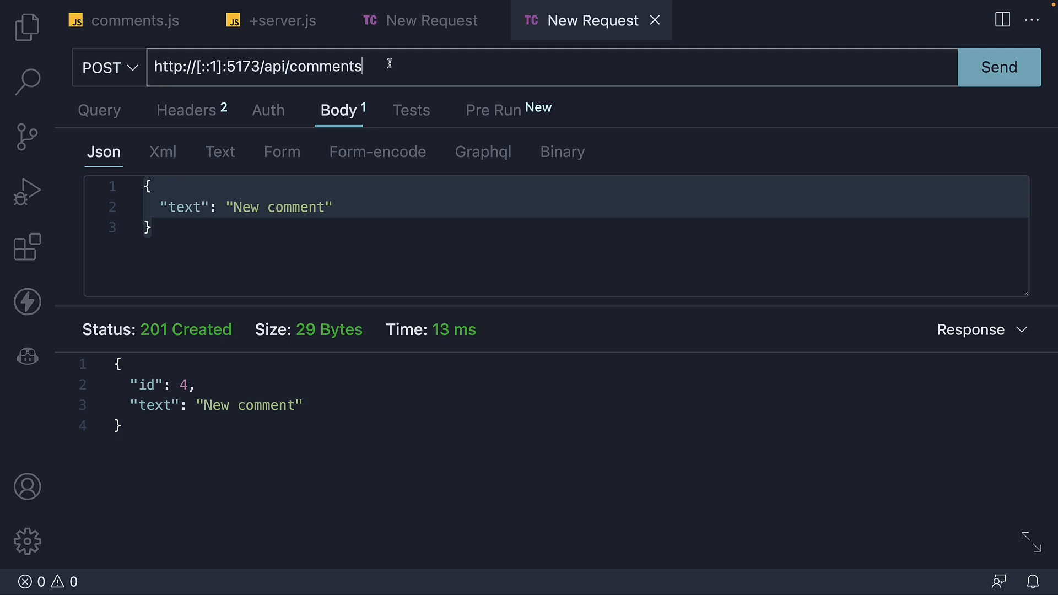
{"action": "mouse_move", "coordinate": [390, 63]}
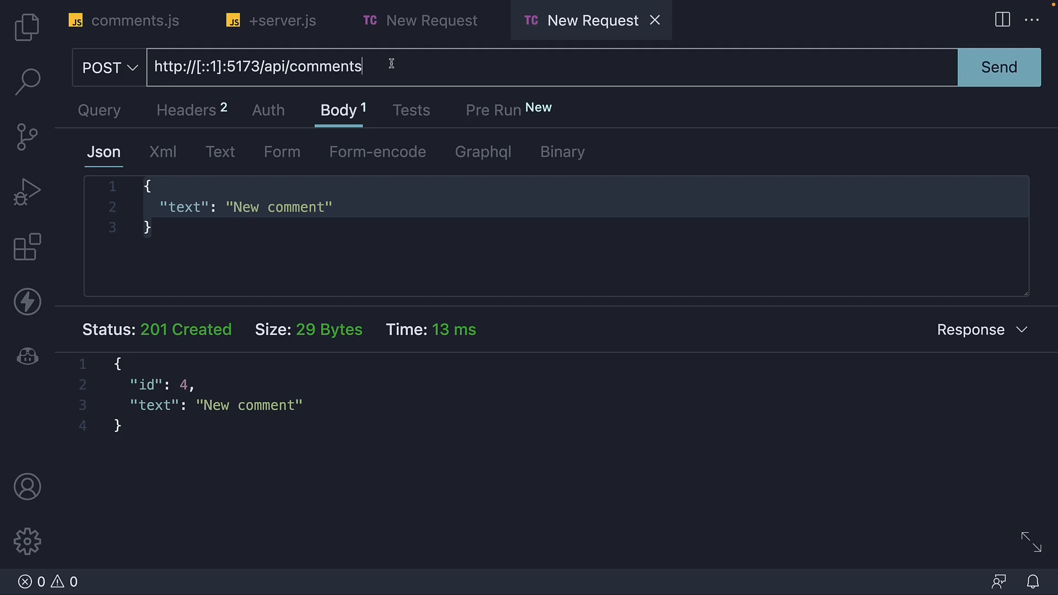
Extend the Thunder Client request URL with /:commentId and go back to +server.js.
{"action": "type", "text": "/"}
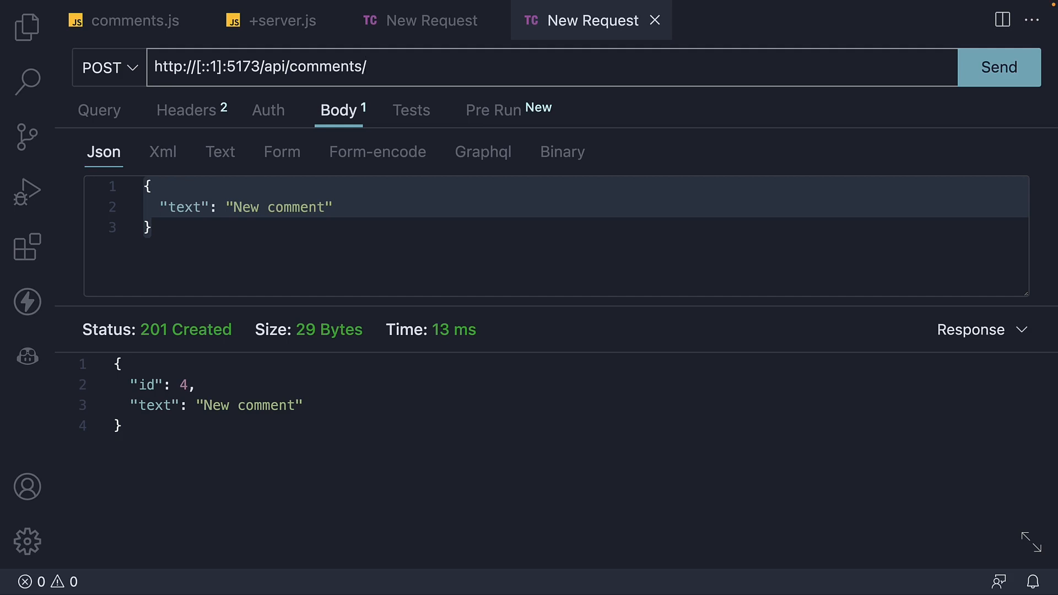
{"action": "type", "text": ":commentId"}
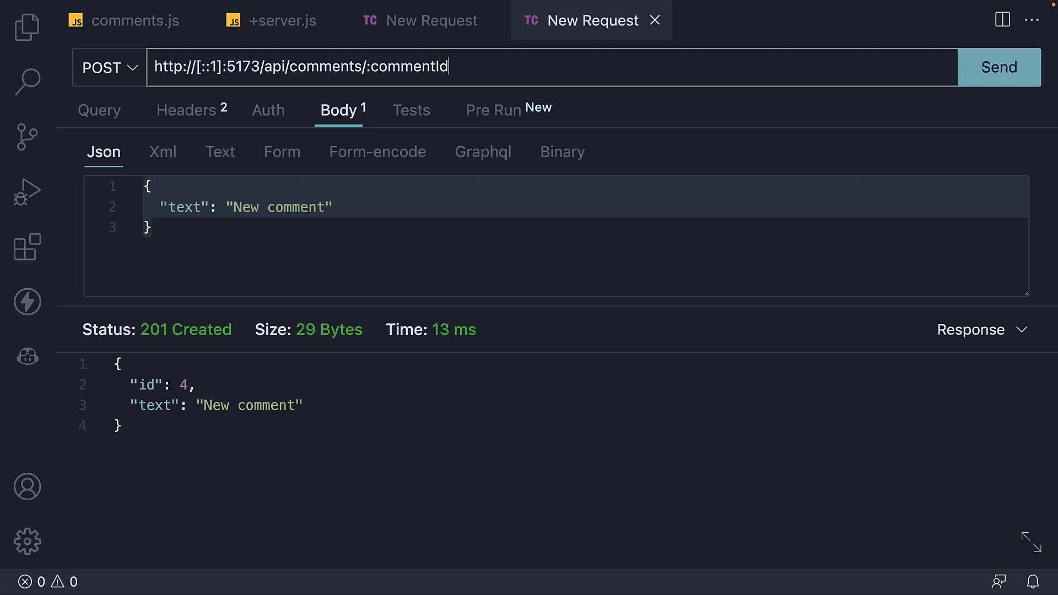
{"action": "left_click", "coordinate": [282, 20]}
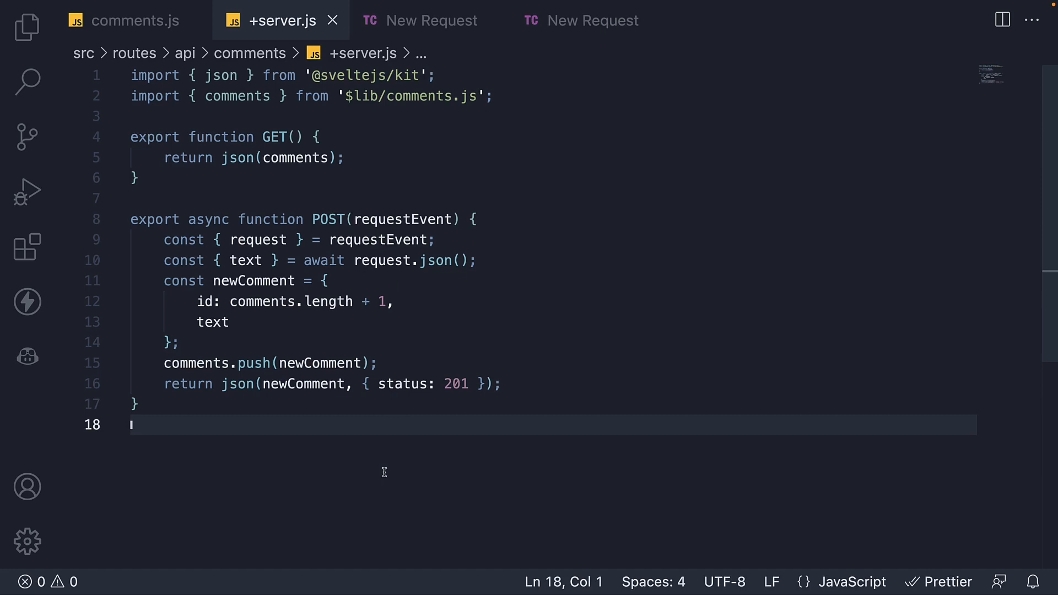
{"action": "mouse_move", "coordinate": [390, 462]}
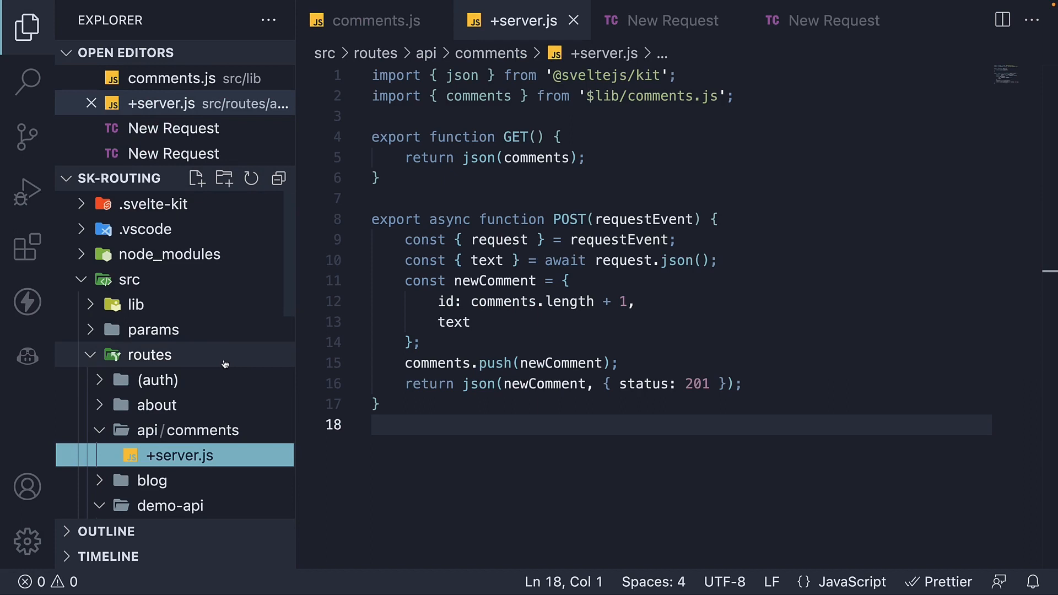
Add a [commentId] folder under api/comments containing a new +server.js file.
{"action": "scroll", "scroll_direction": "down", "scroll_amount": 3}
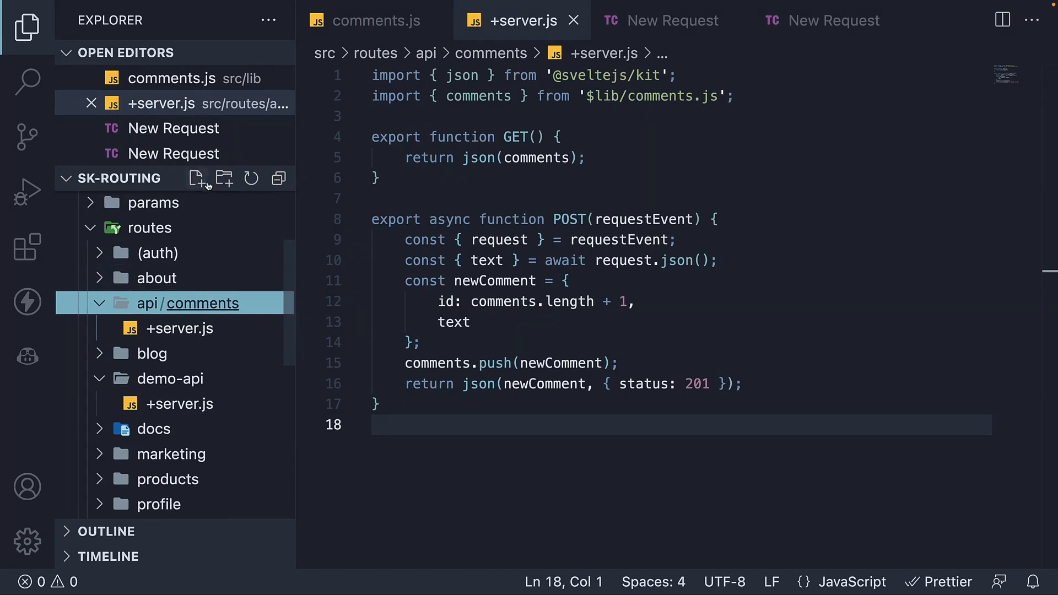
{"action": "left_click", "coordinate": [223, 178]}
{"action": "type", "text": "["}
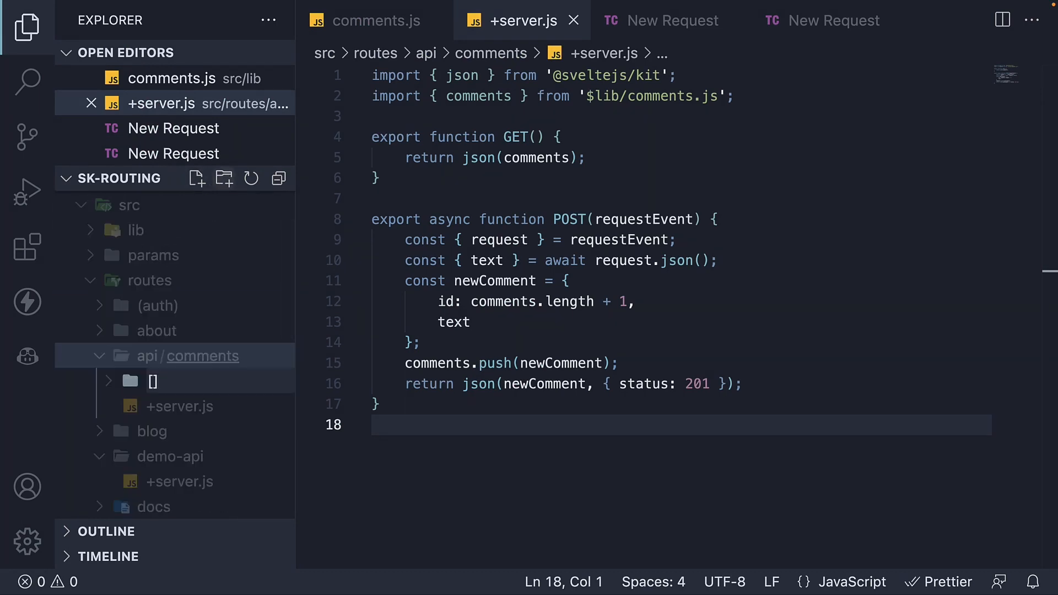
{"action": "type", "text": "commentId"}
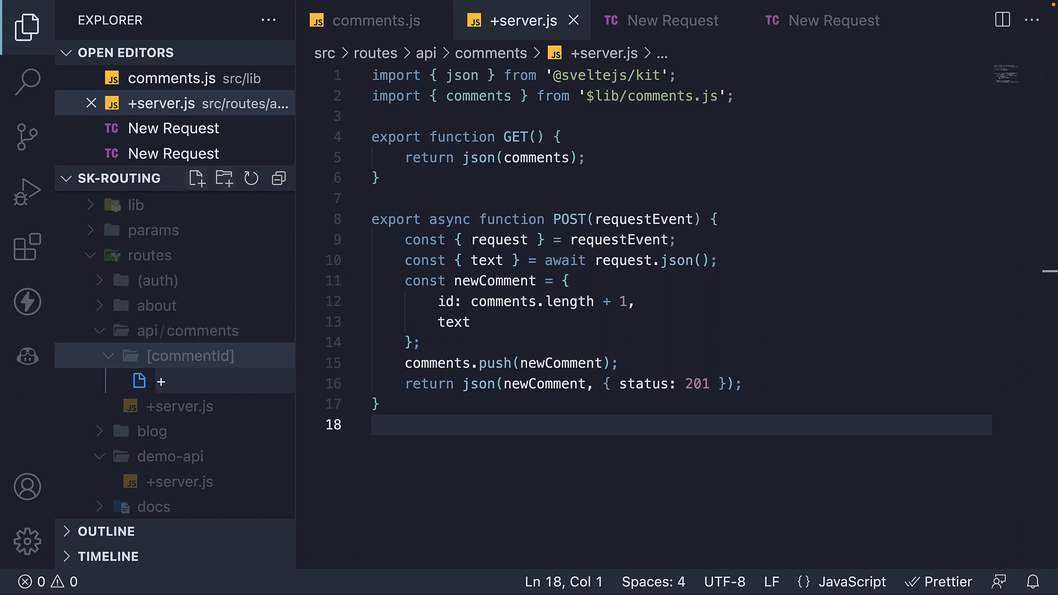
{"action": "type", "text": "+server.js"}
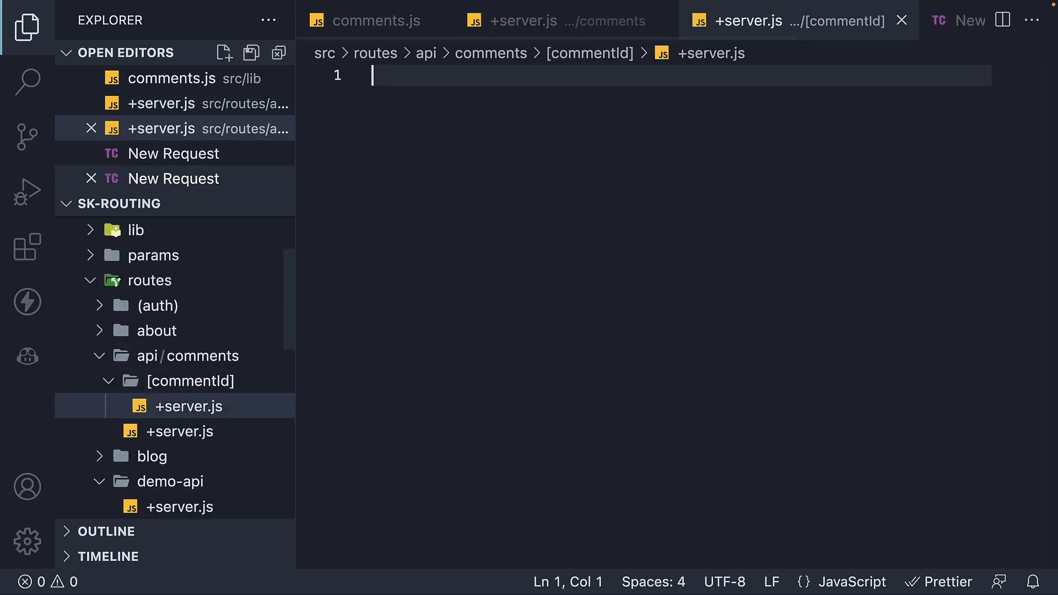
Hide the Explorer and write an empty export function GET() { } in +server.js.
{"action": "left_click", "coordinate": [27, 27]}
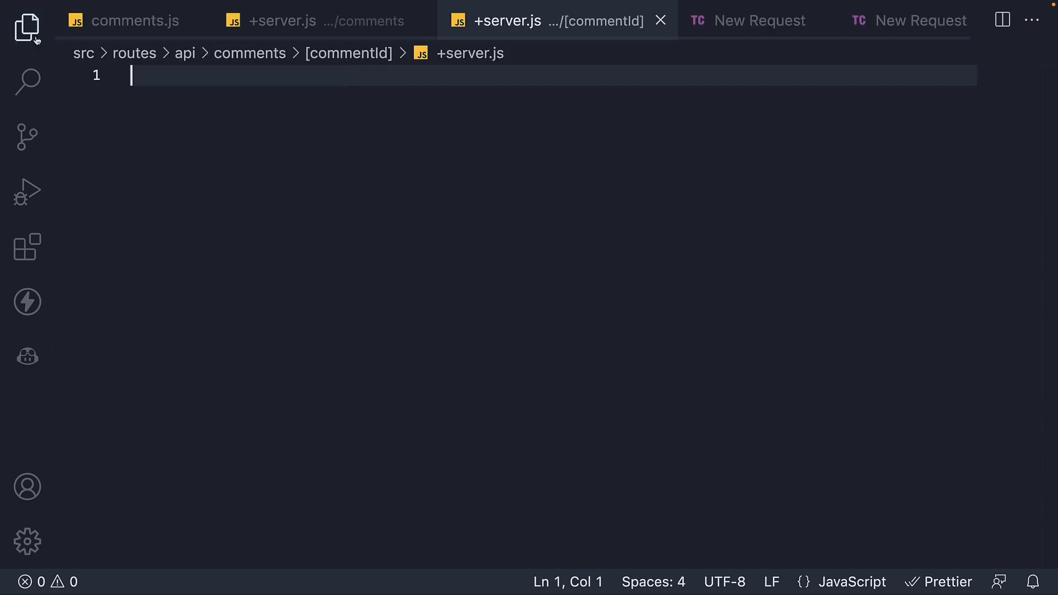
{"action": "mouse_move", "coordinate": [309, 180]}
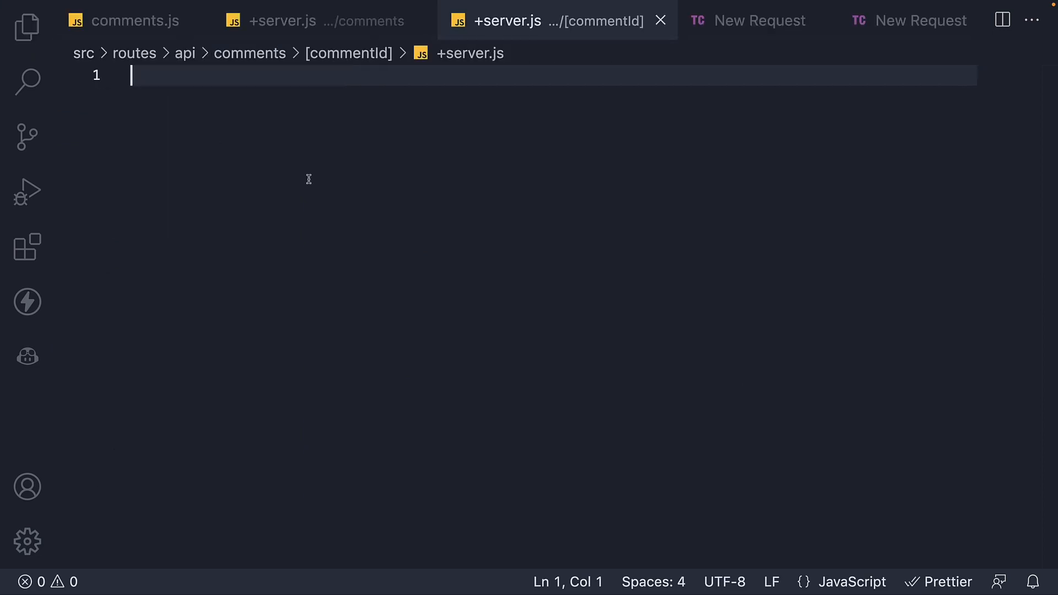
{"action": "type", "text": "export funct"}
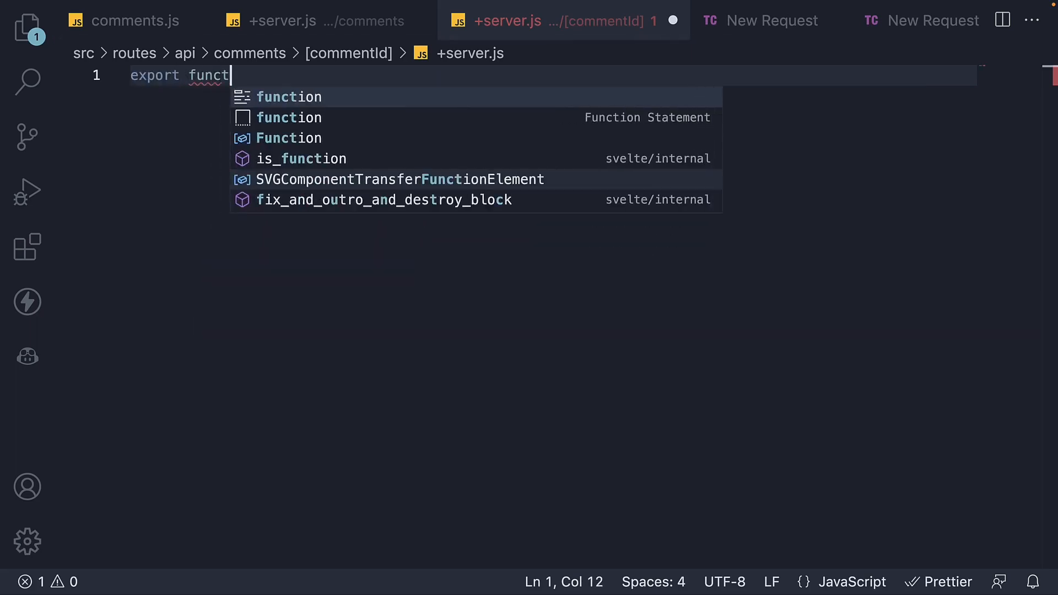
{"action": "type", "text": "ion GET()"}
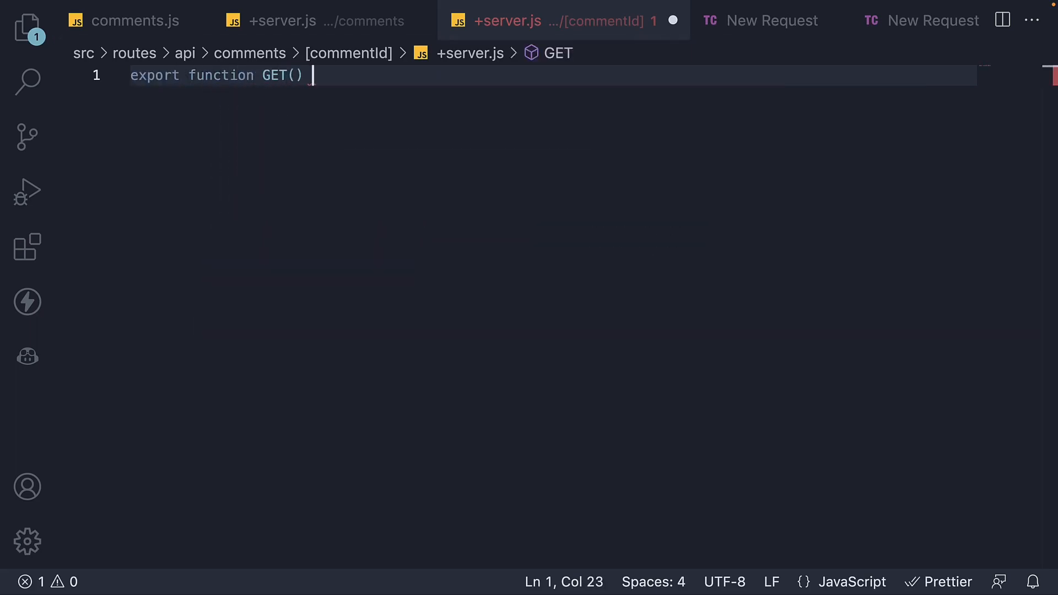
{"action": "type", "text": "{"}
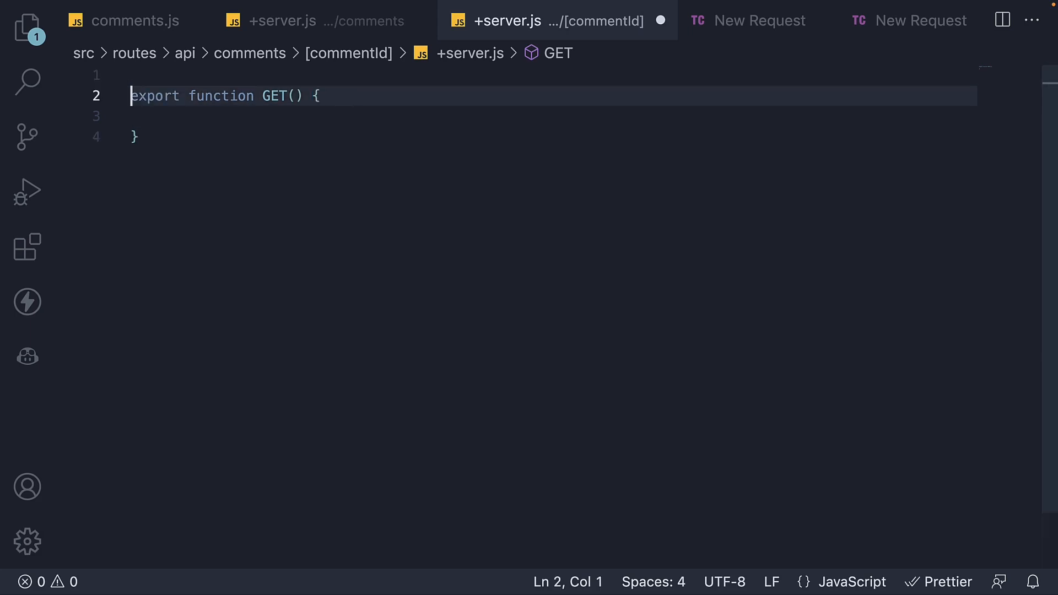
Import comments from '$lib/comments.js' and destructure params from requestEvent in GET.
{"action": "left_click", "coordinate": [291, 20]}
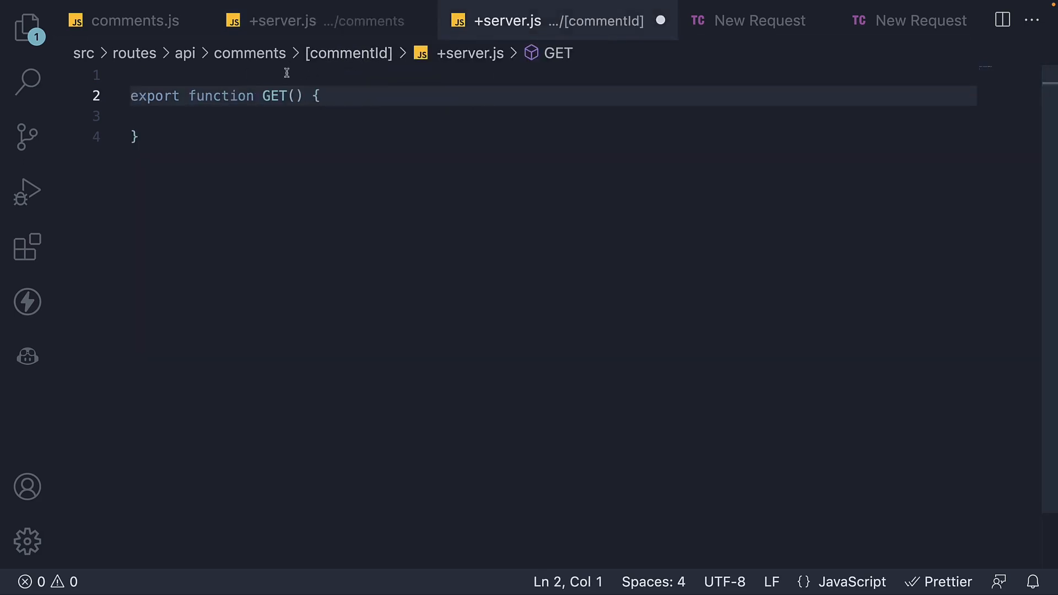
{"action": "type", "text": "import { comments } from '$lib/comments.js';"}
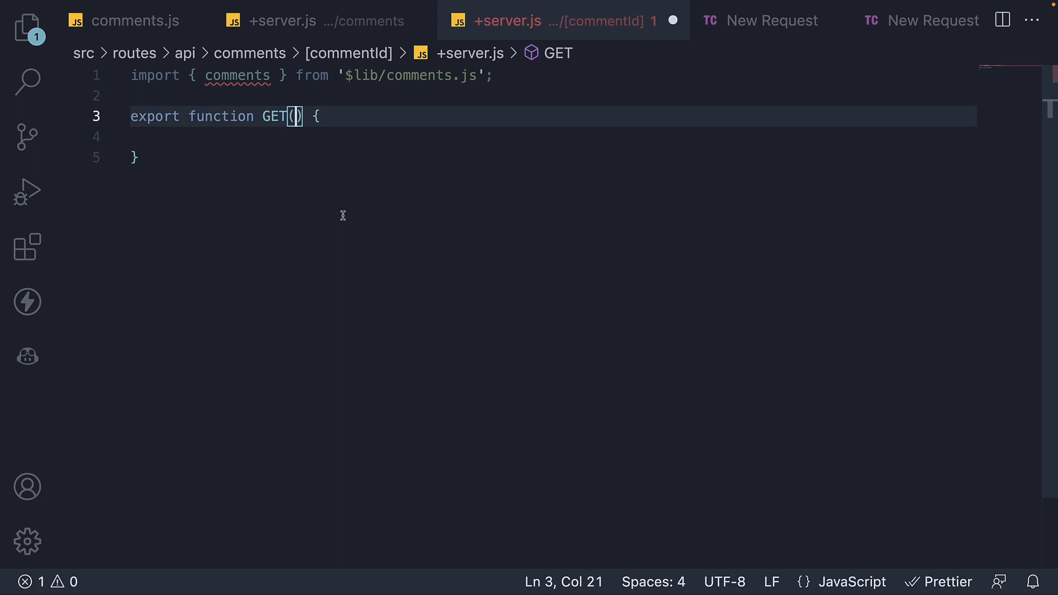
{"action": "type", "text": "requestEvent"}
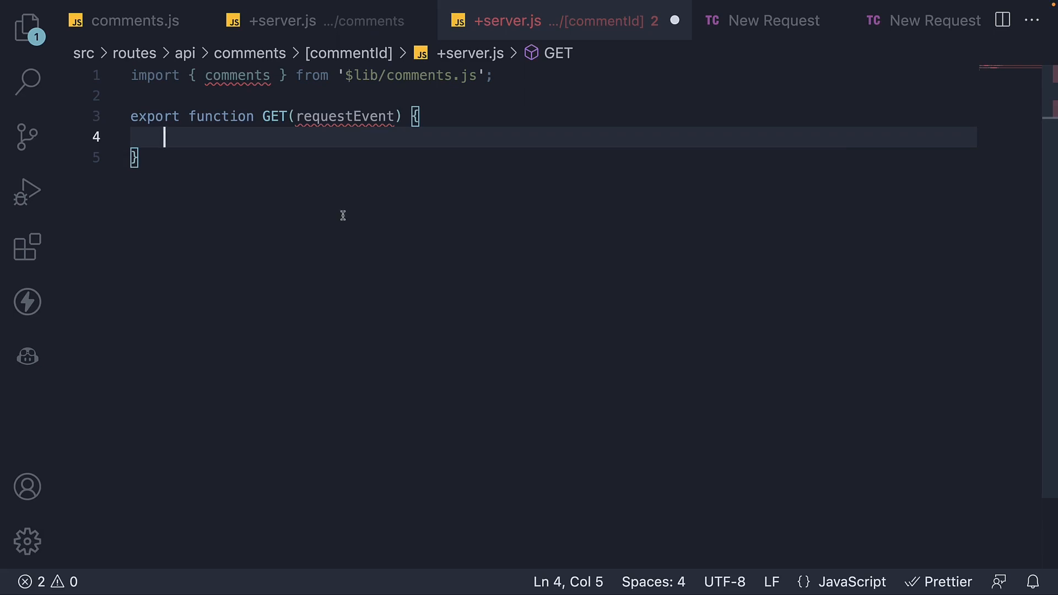
{"action": "type", "text": "const { params } ="}
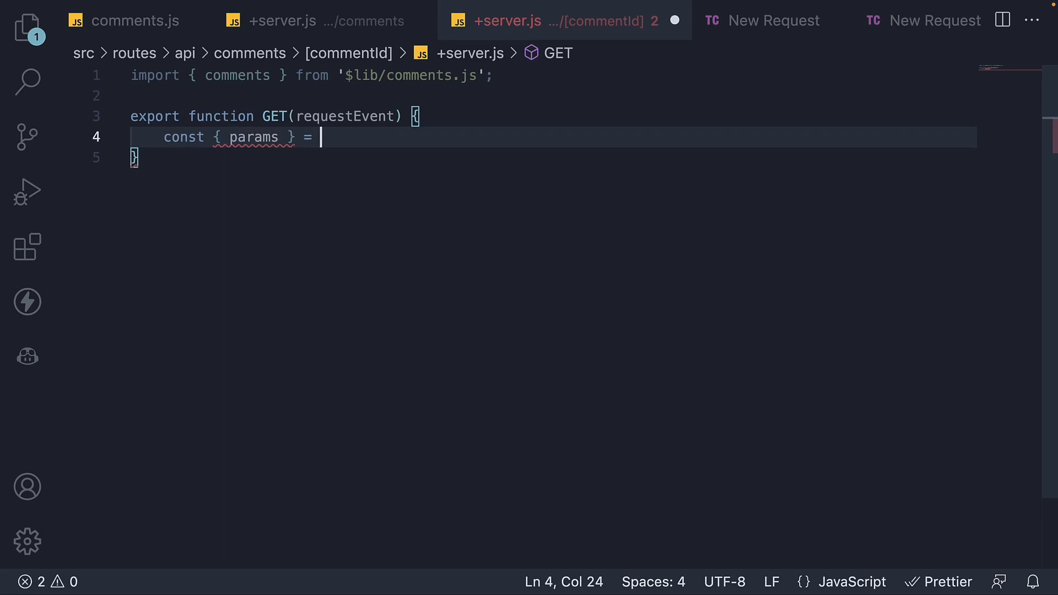
{"action": "type", "text": "requestEvent"}
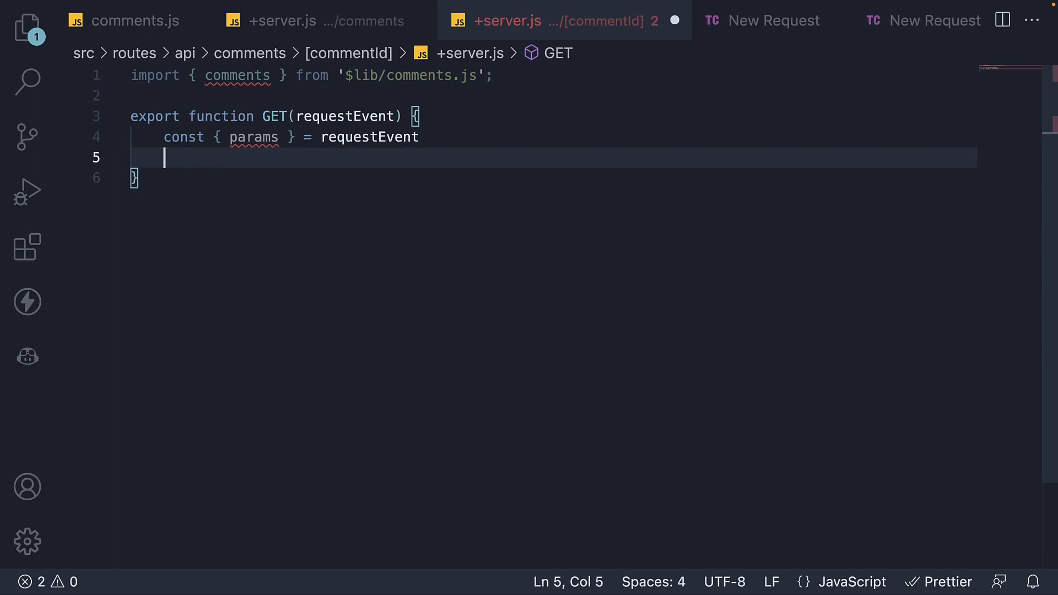
Read commentId from params and find the comment whose id equals parseInt(commentId).
{"action": "type", "text": "const { comme"}
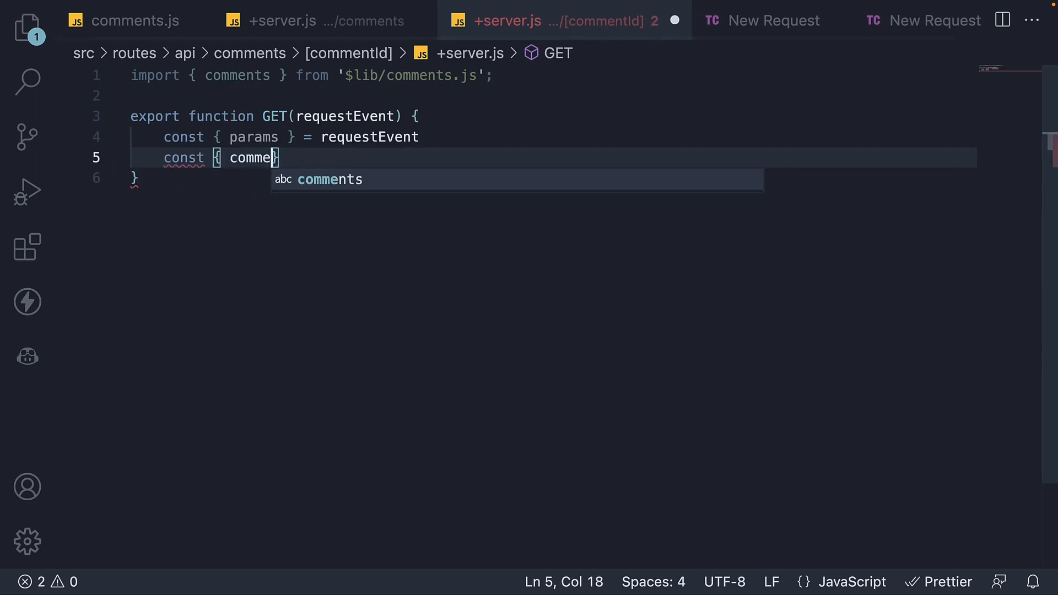
{"action": "type", "text": "ntId } ="}
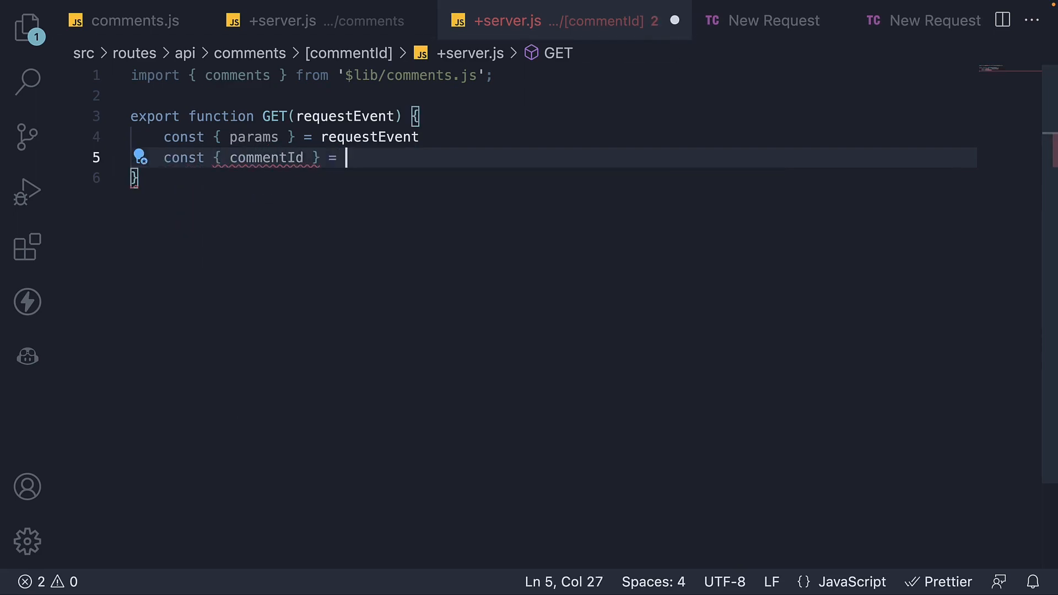
{"action": "type", "text": "params;"}
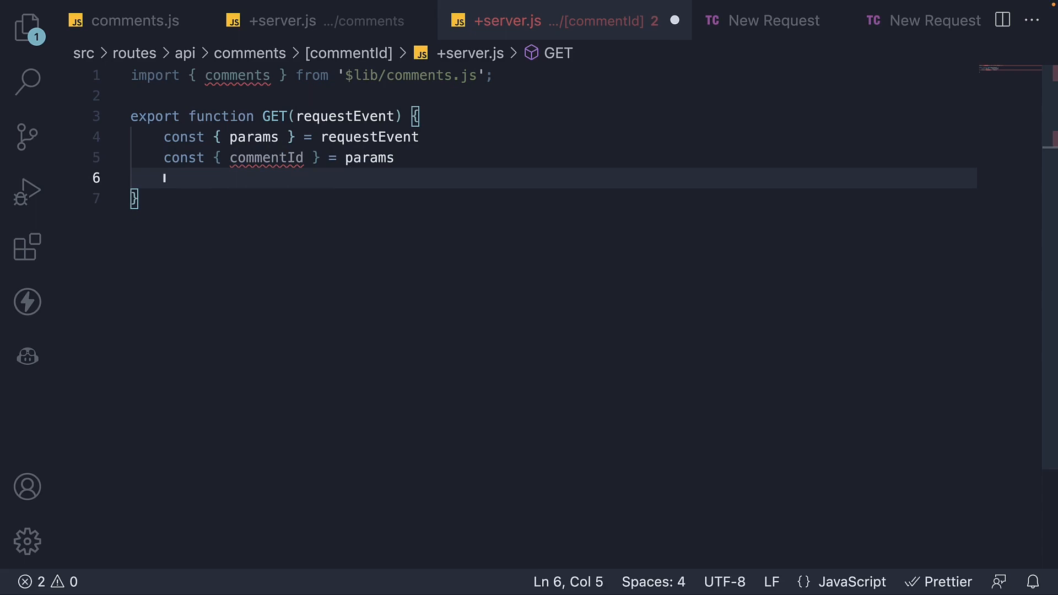
{"action": "type", "text": "const commen"}
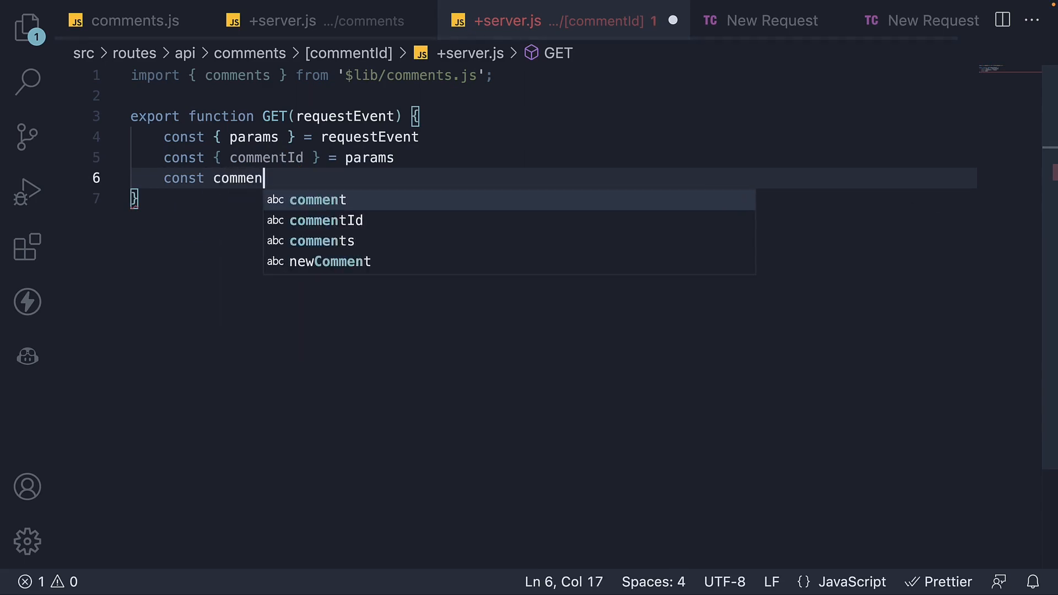
{"action": "type", "text": "t = comments.find("}
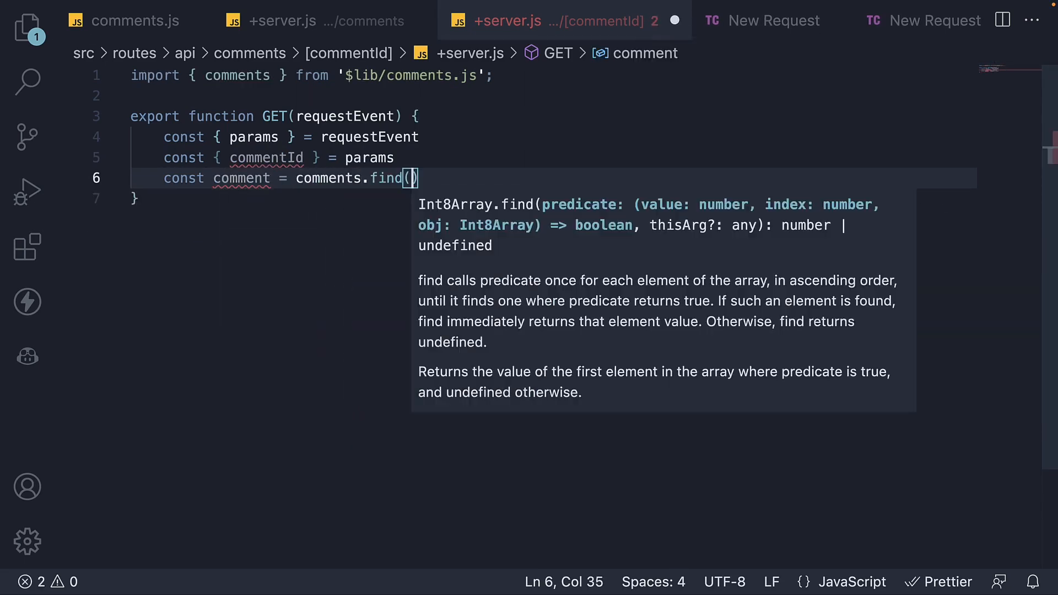
{"action": "type", "text": "(comment) => comment"}
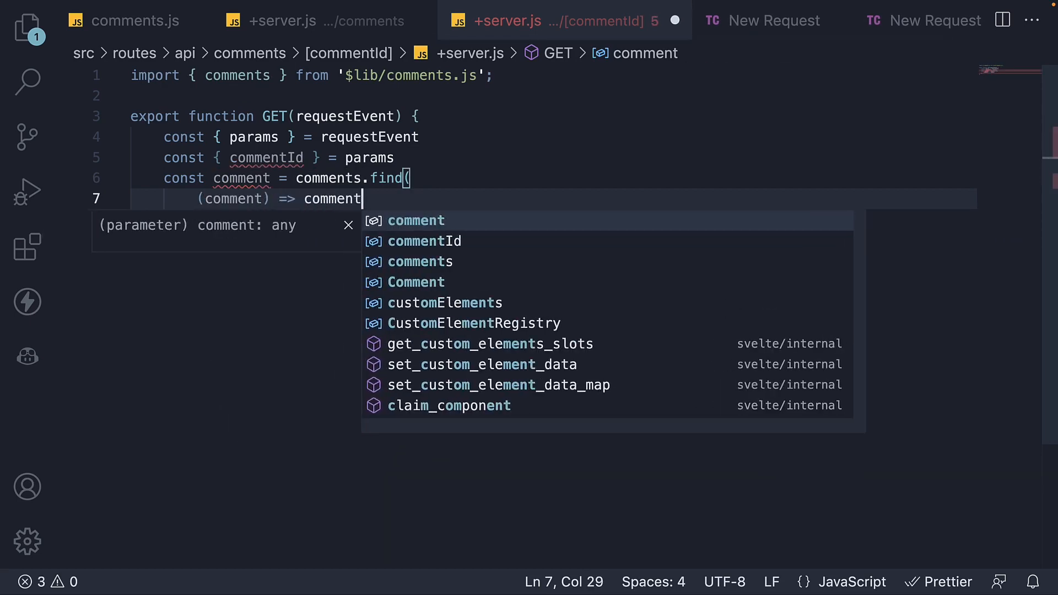
{"action": "type", "text": ".id === p"}
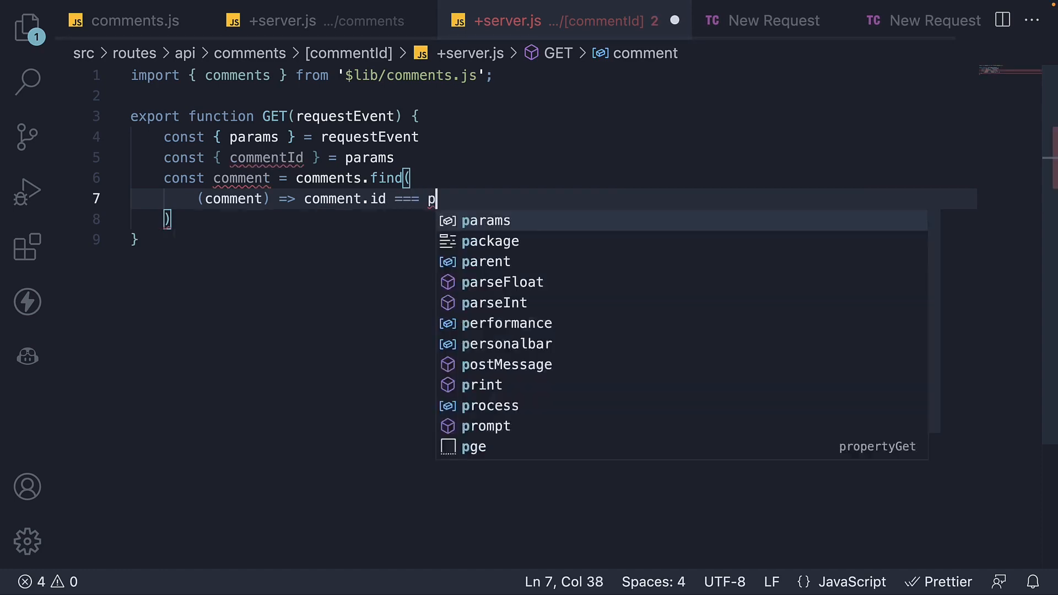
{"action": "type", "text": "arseInt(commentId"}
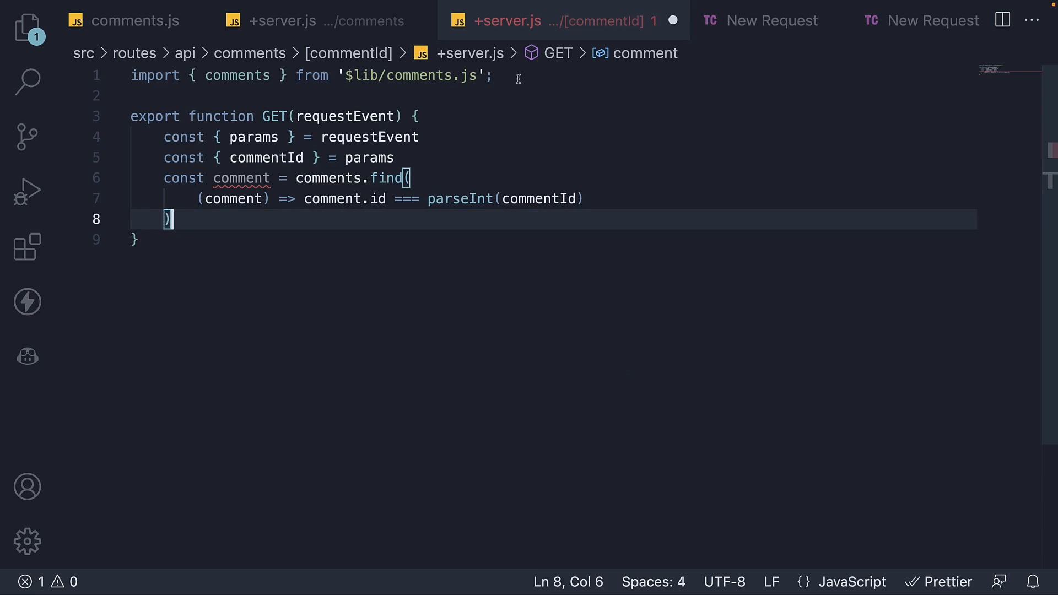
{"action": "left_click", "coordinate": [283, 21]}
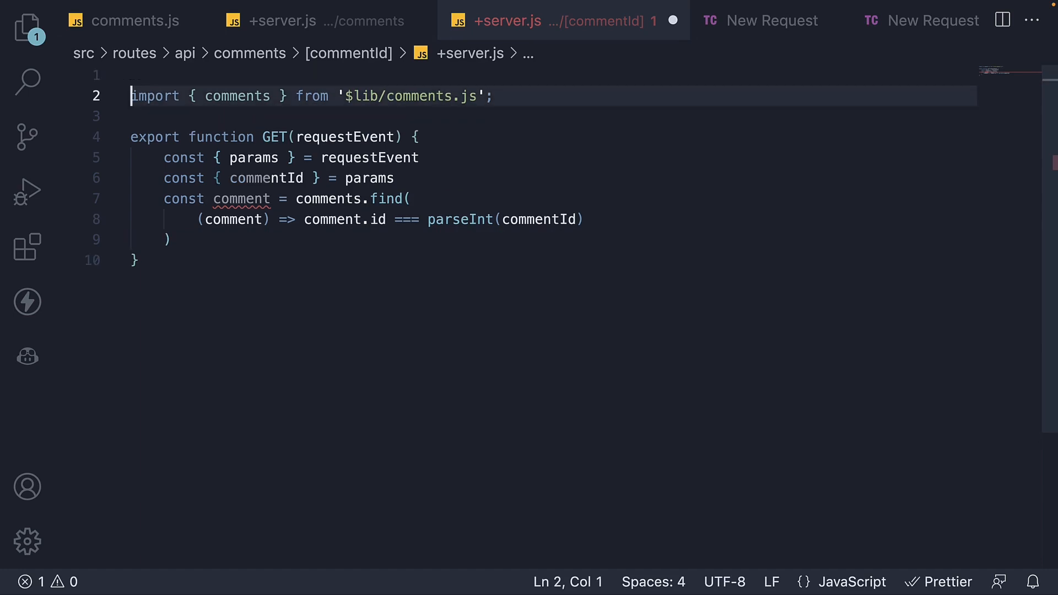
{"action": "type", "text": "import { json } from '@sveltejs/kit';"}
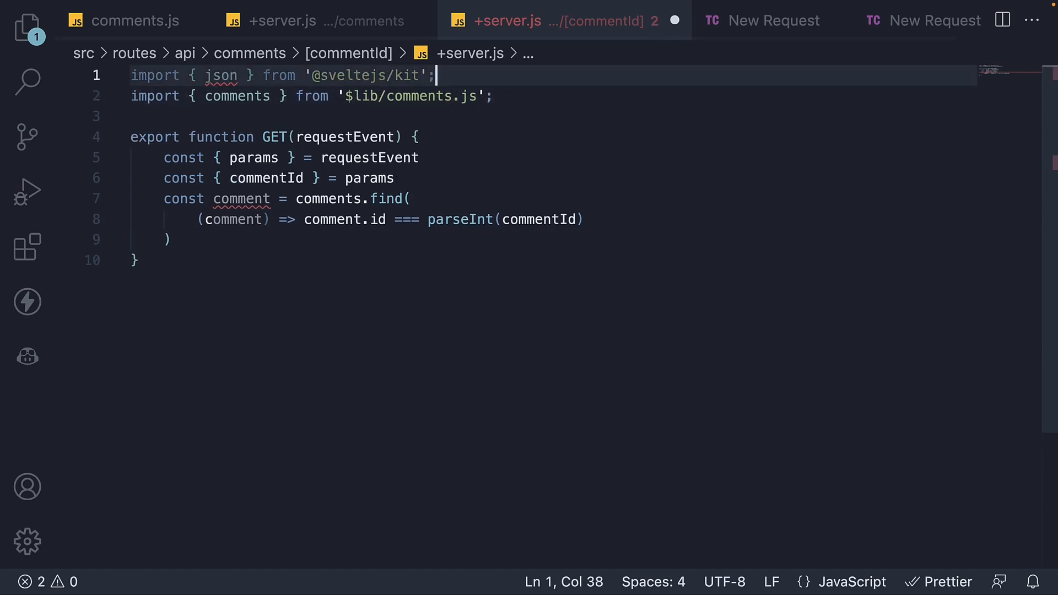
{"action": "type", "text": "return json"}
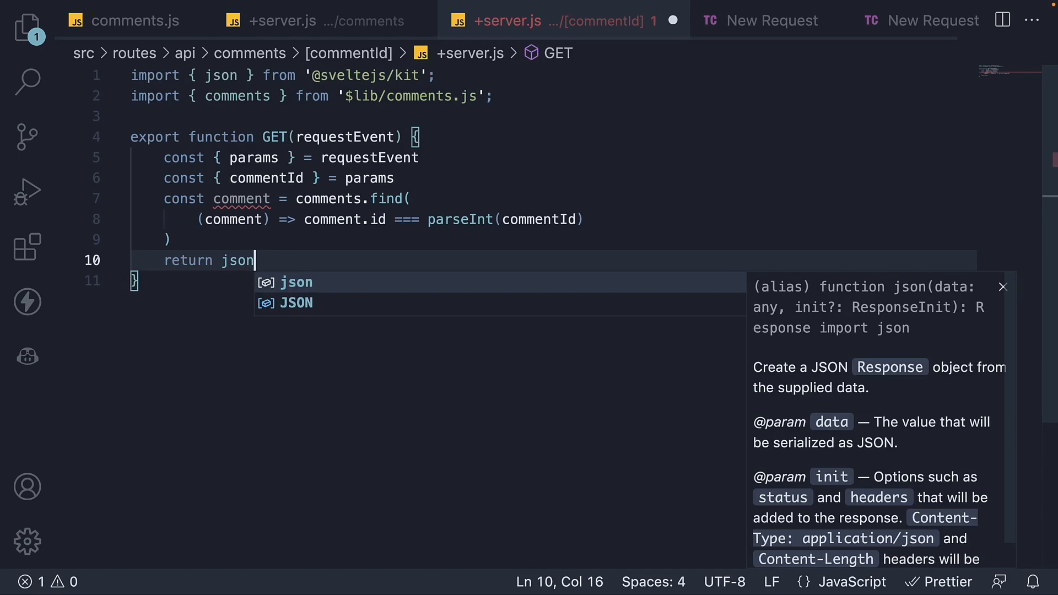
{"action": "type", "text": "(comment);"}
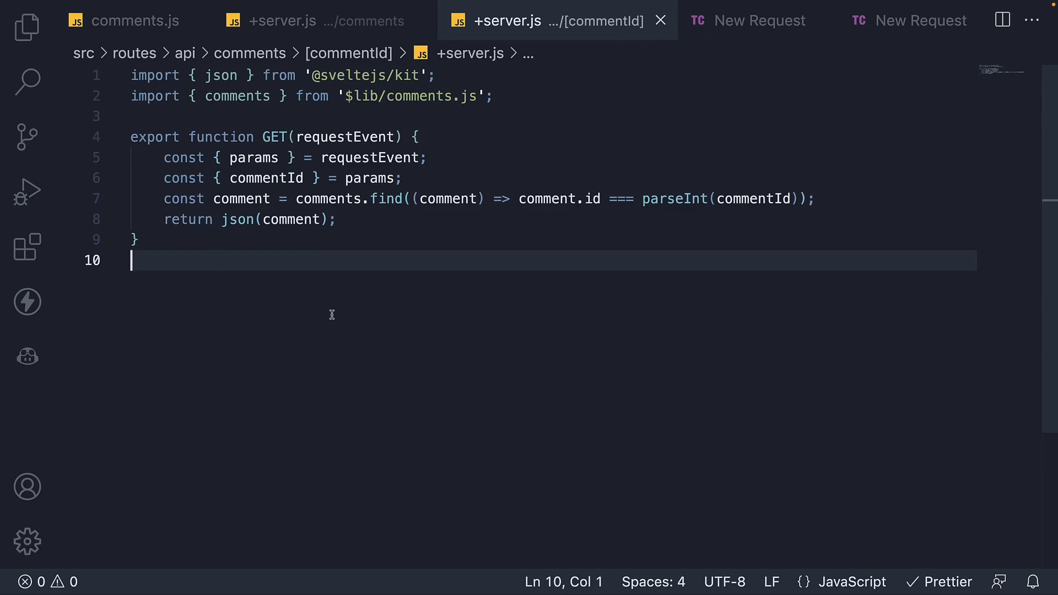
{"action": "mouse_move", "coordinate": [751, 25]}
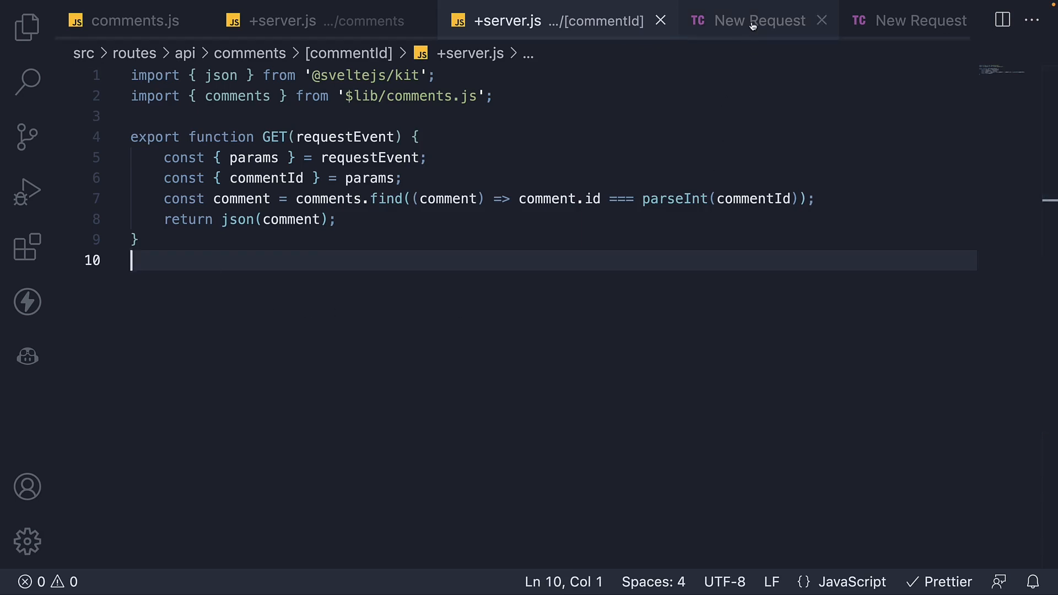
Send a GET to /api/comments/1 and receive only comment 1.
{"action": "left_click", "coordinate": [747, 20]}
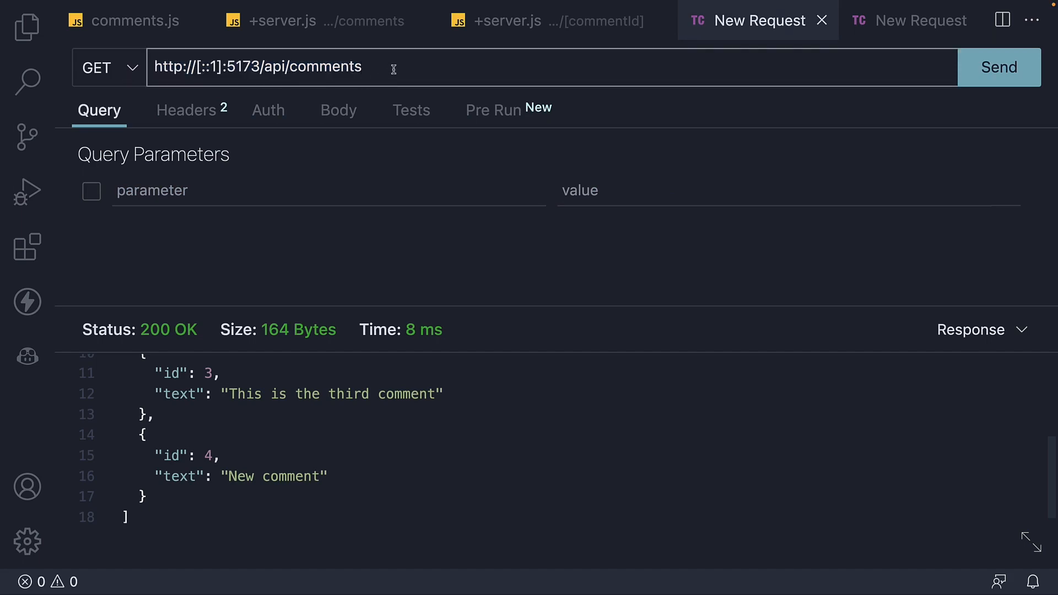
{"action": "type", "text": "/1"}
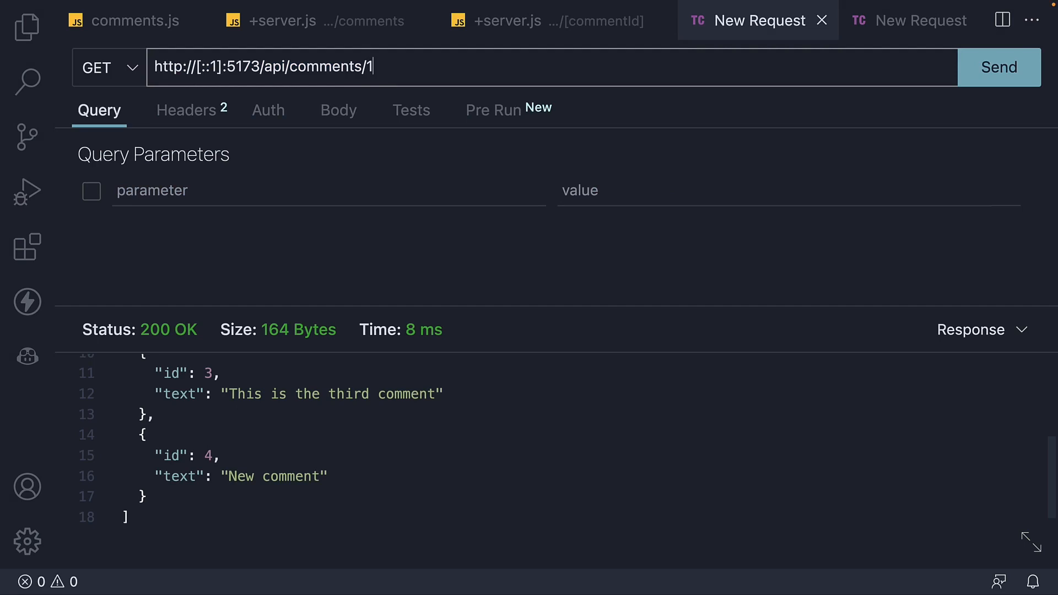
{"action": "mouse_move", "coordinate": [395, 72]}
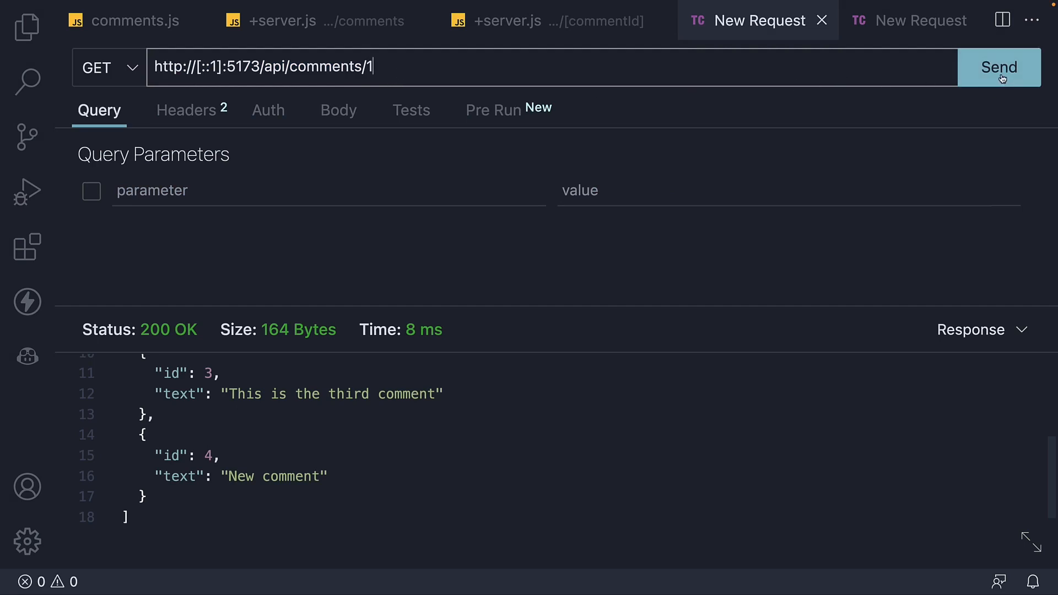
{"action": "left_click", "coordinate": [999, 67]}
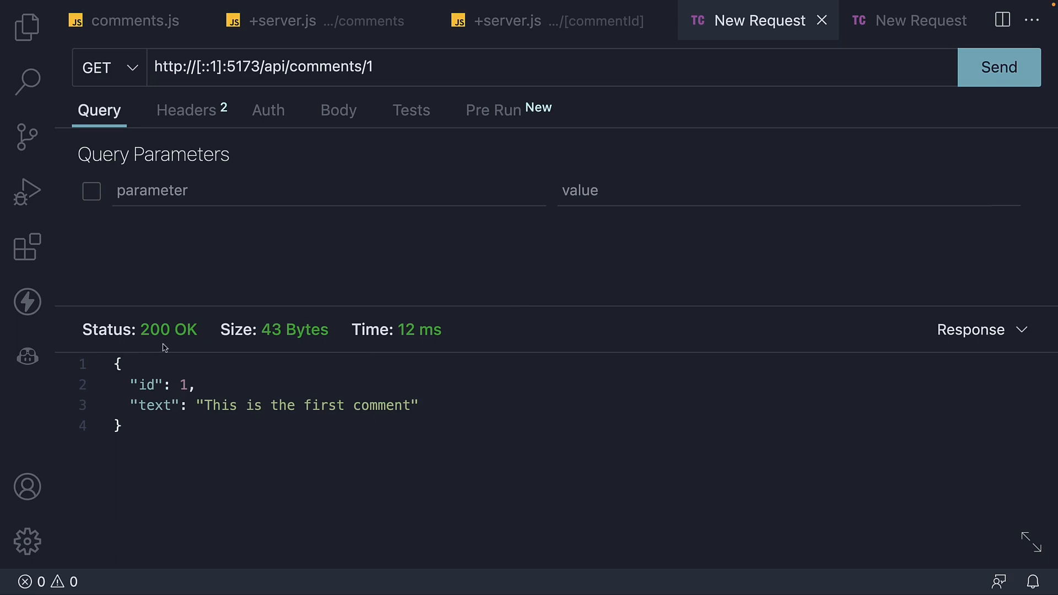
{"action": "mouse_move", "coordinate": [241, 430]}
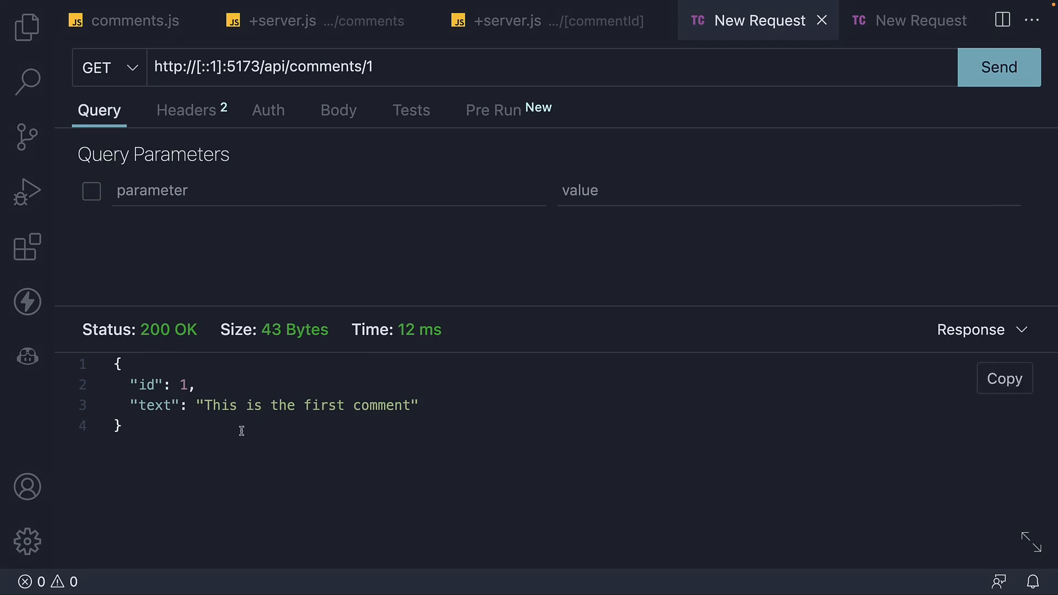
{"action": "mouse_move", "coordinate": [276, 418]}
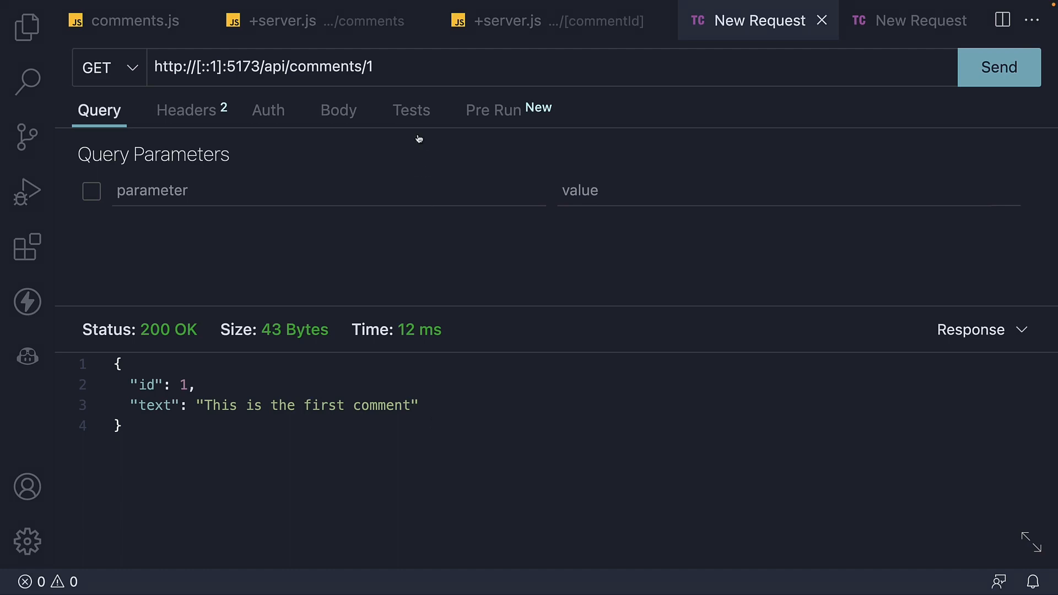
Change the URL's comment ID to 2, 3 and 4, sending each request.
{"action": "double_click", "coordinate": [367, 67]}
{"action": "type", "text": "2"}
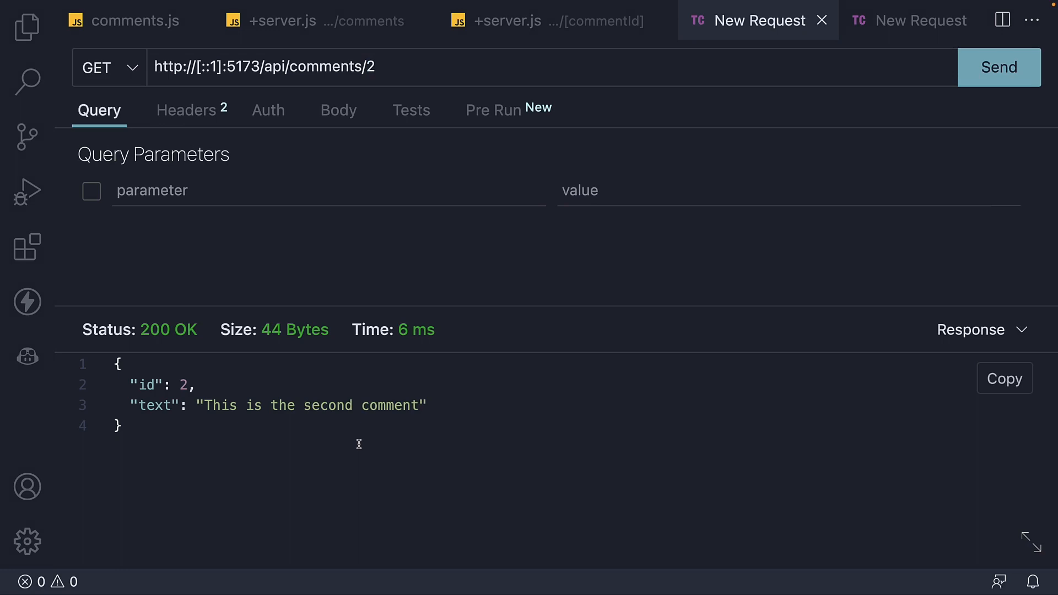
{"action": "mouse_move", "coordinate": [383, 446]}
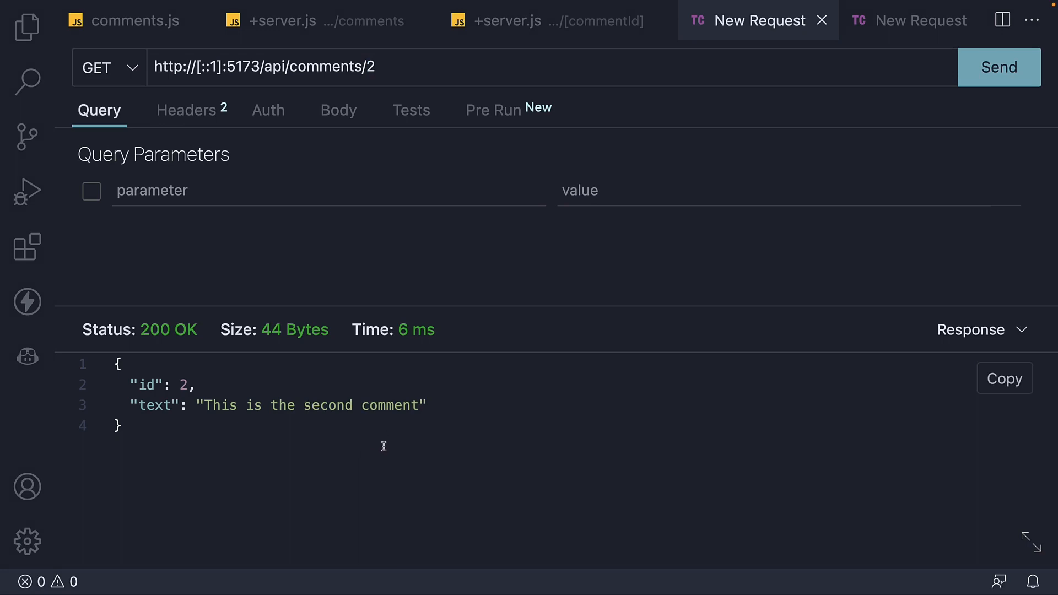
{"action": "double_click", "coordinate": [371, 66]}
{"action": "type", "text": "4"}
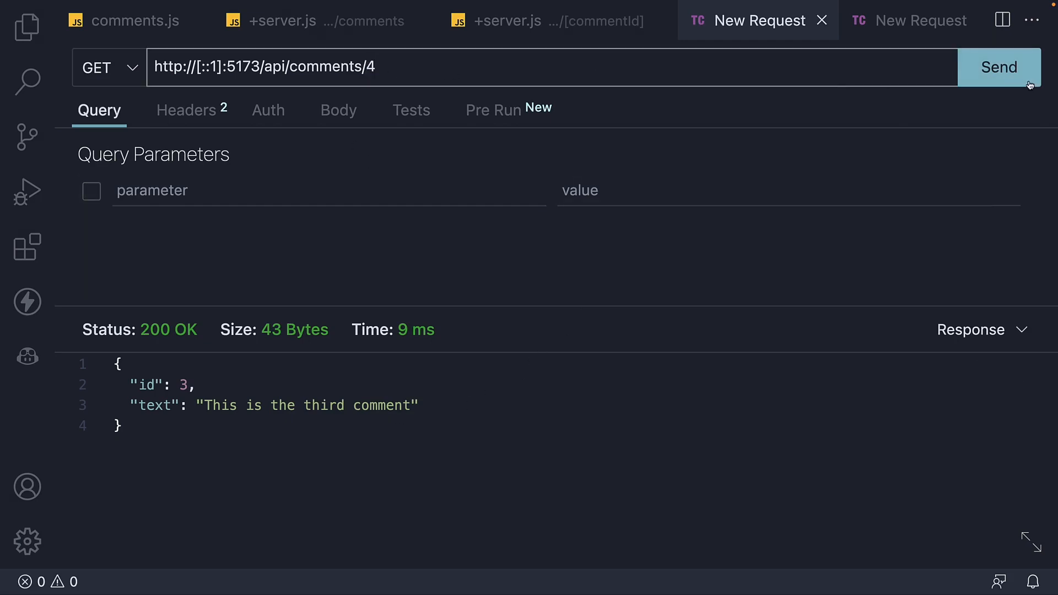
{"action": "left_click", "coordinate": [999, 67]}
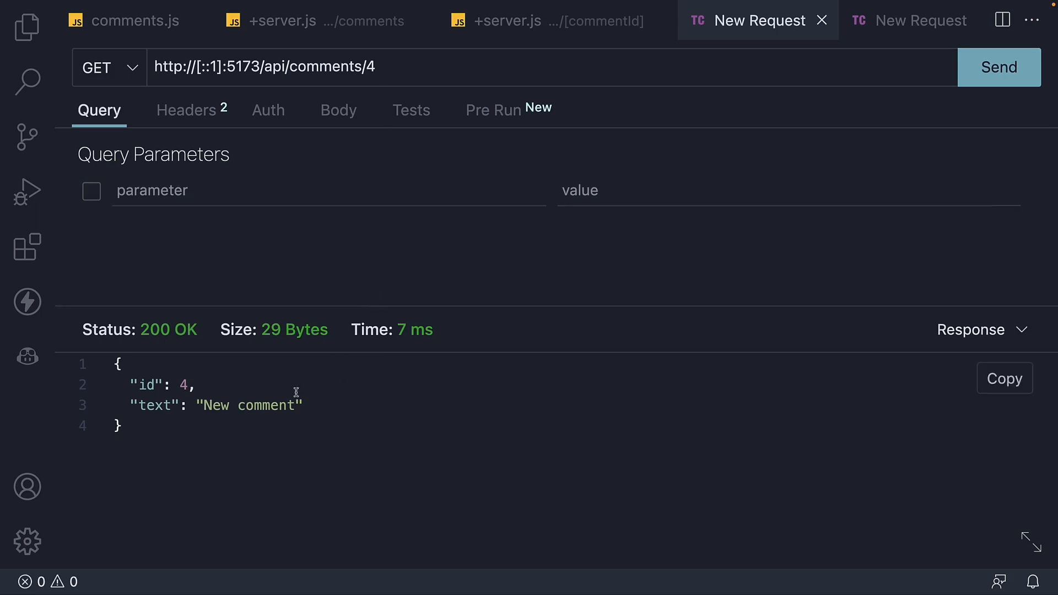
{"action": "mouse_move", "coordinate": [388, 442]}
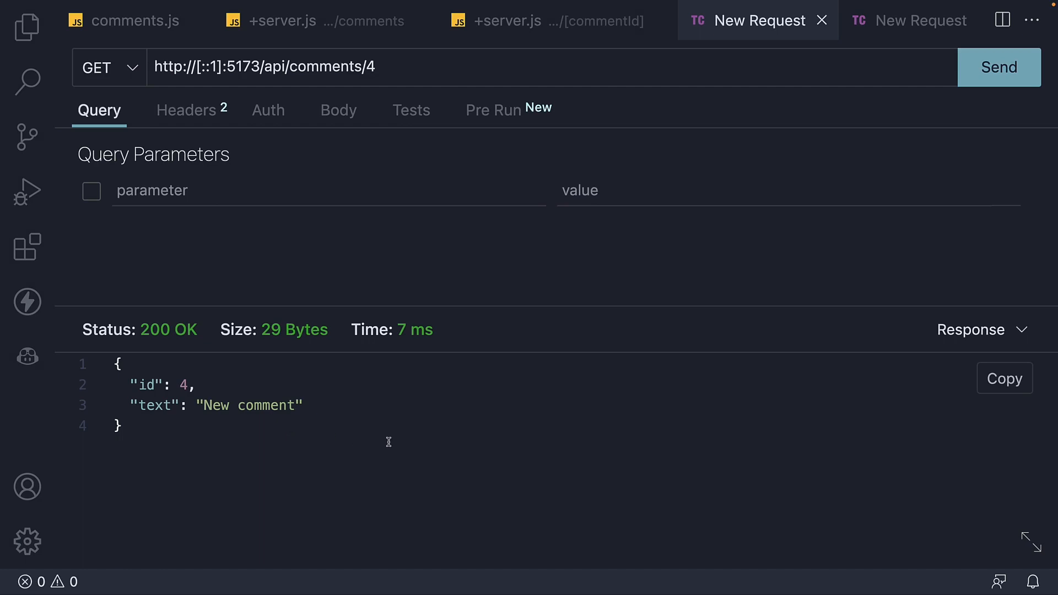
{"action": "mouse_move", "coordinate": [334, 445]}
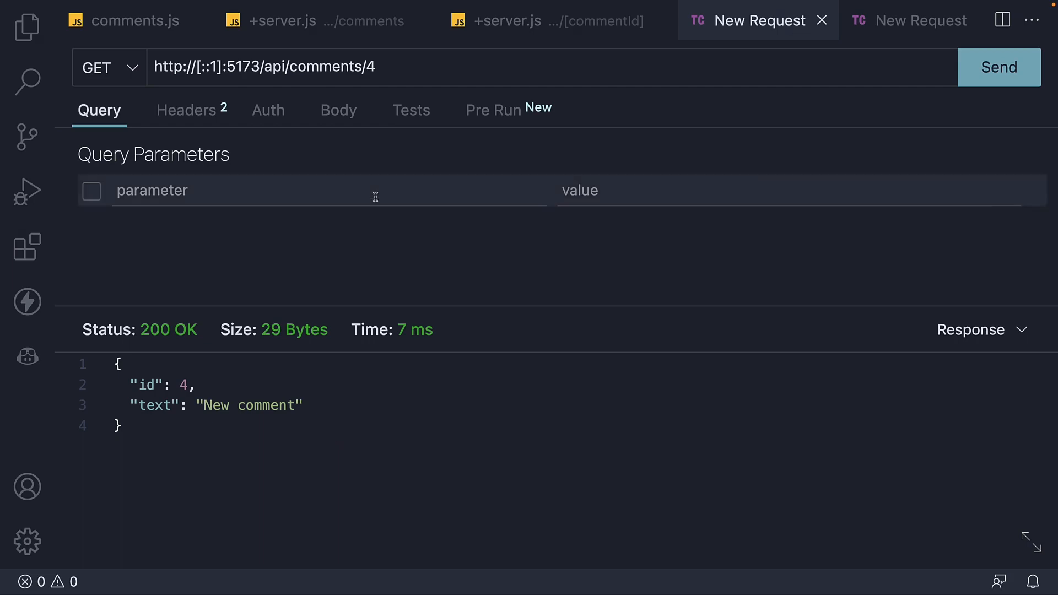
{"action": "mouse_move", "coordinate": [551, 393]}
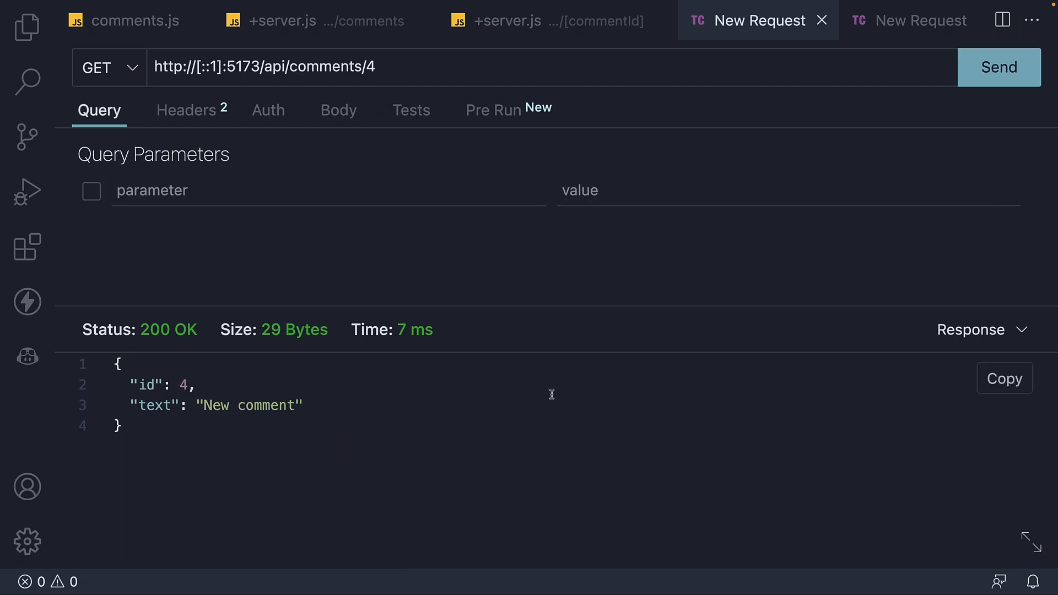
{"action": "mouse_move", "coordinate": [597, 412]}
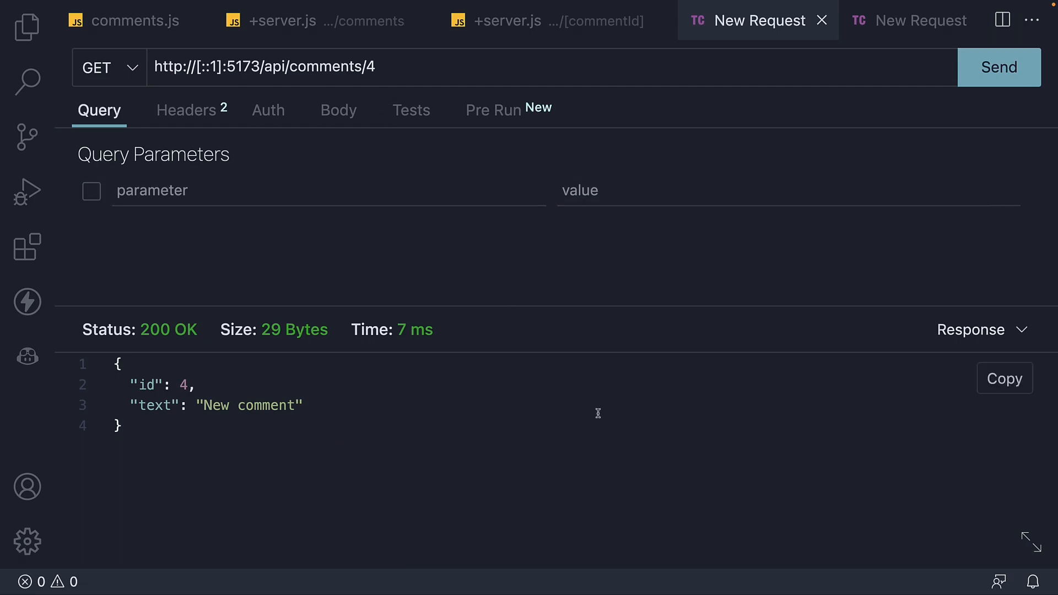
{"action": "mouse_move", "coordinate": [615, 396]}
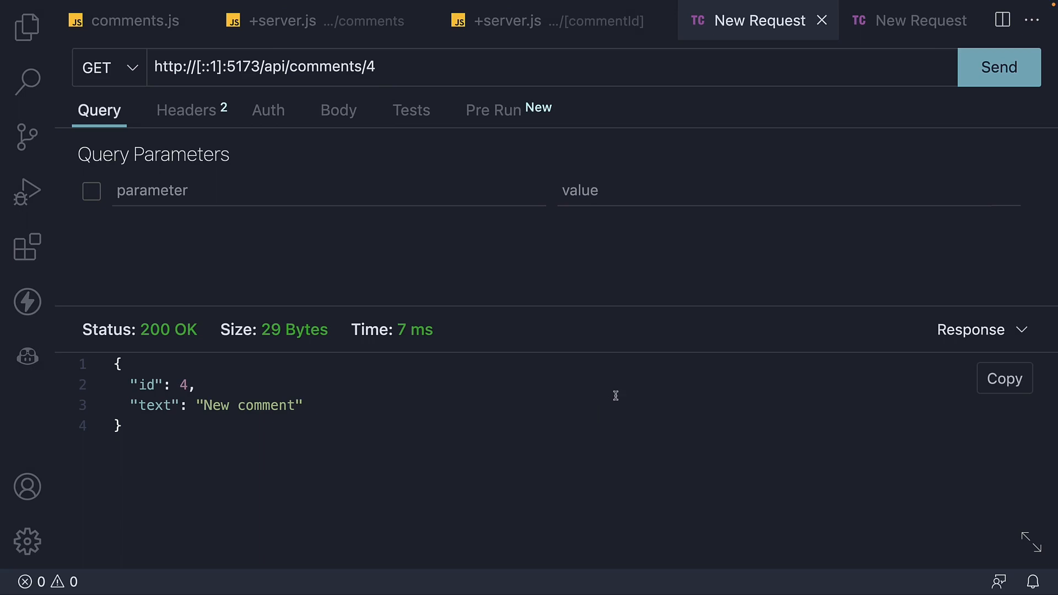
{"action": "mouse_move", "coordinate": [611, 406]}
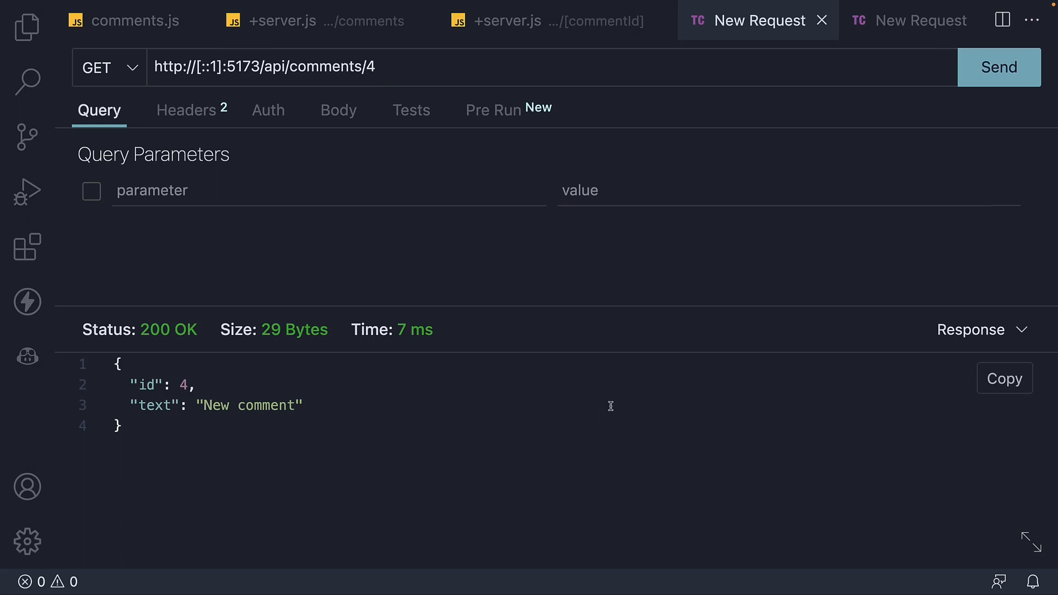